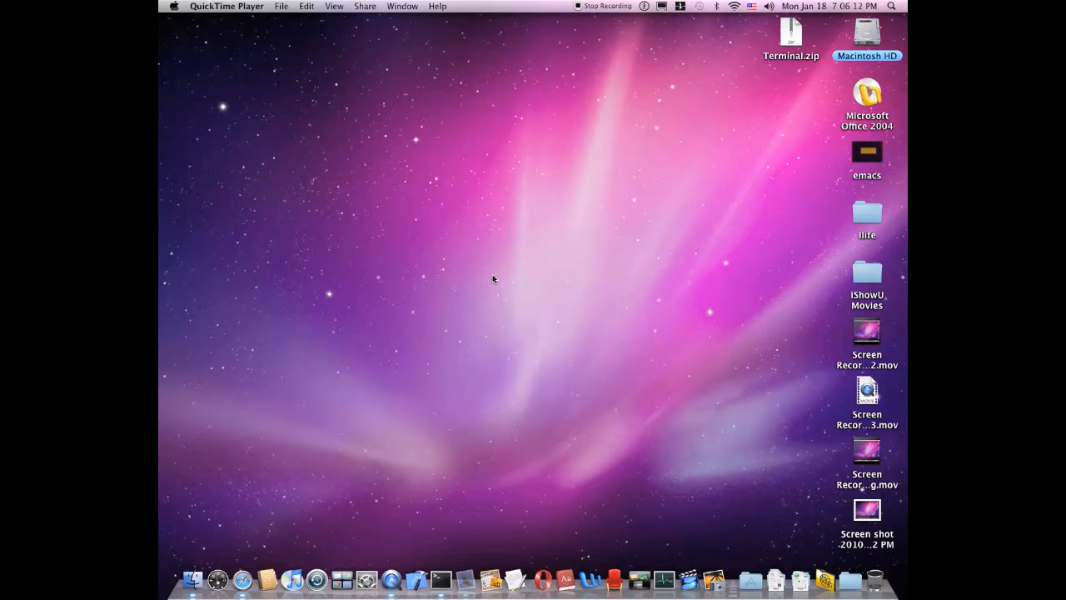
mouse_move(573, 453)
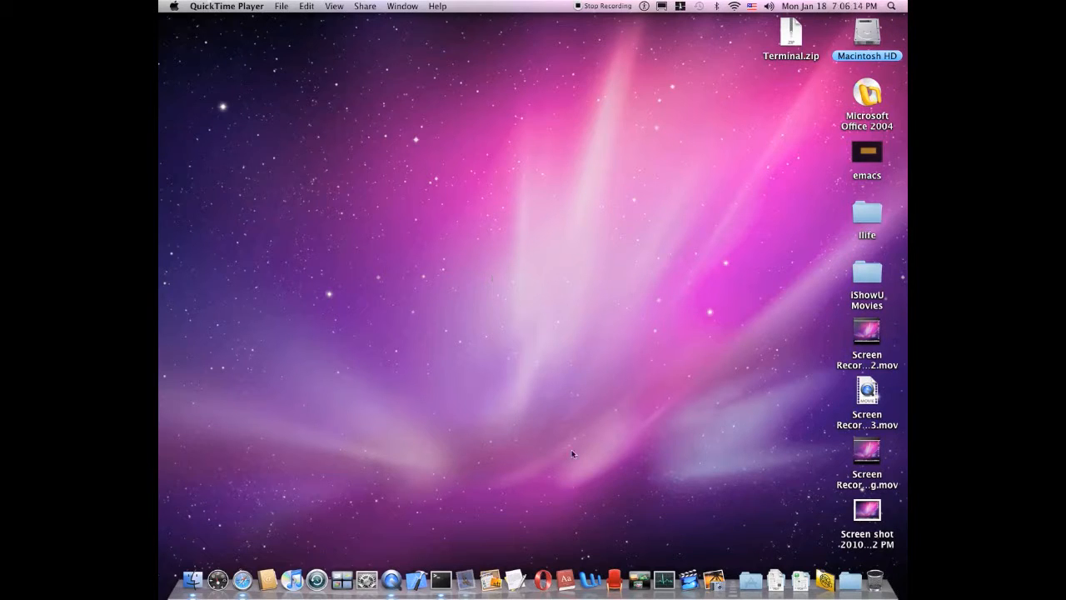
mouse_move(439, 575)
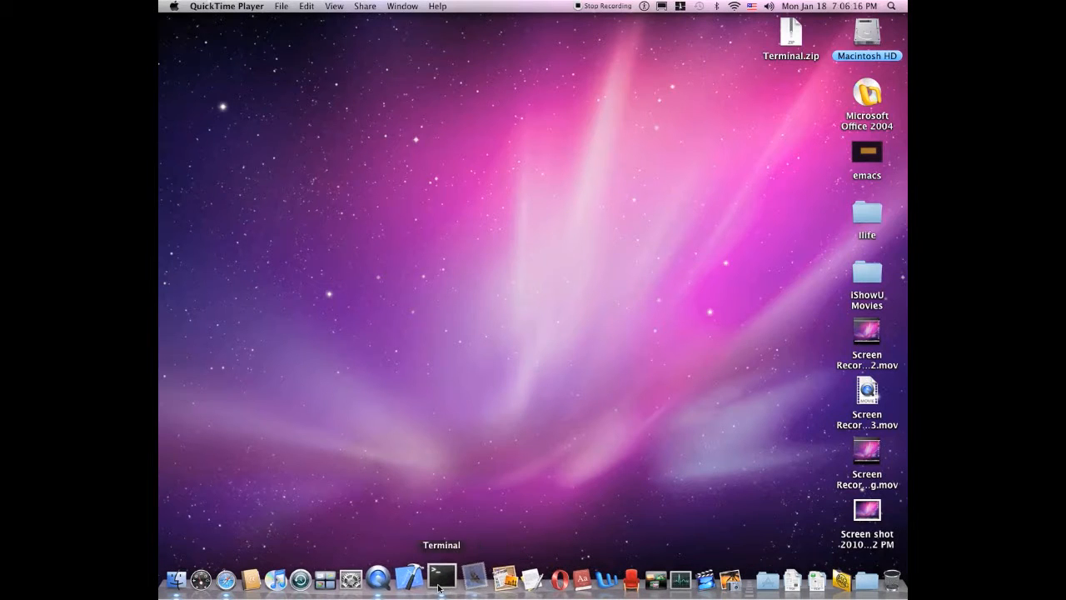
Step: Launch Terminal from the Dock to get a bash prompt
click(440, 578)
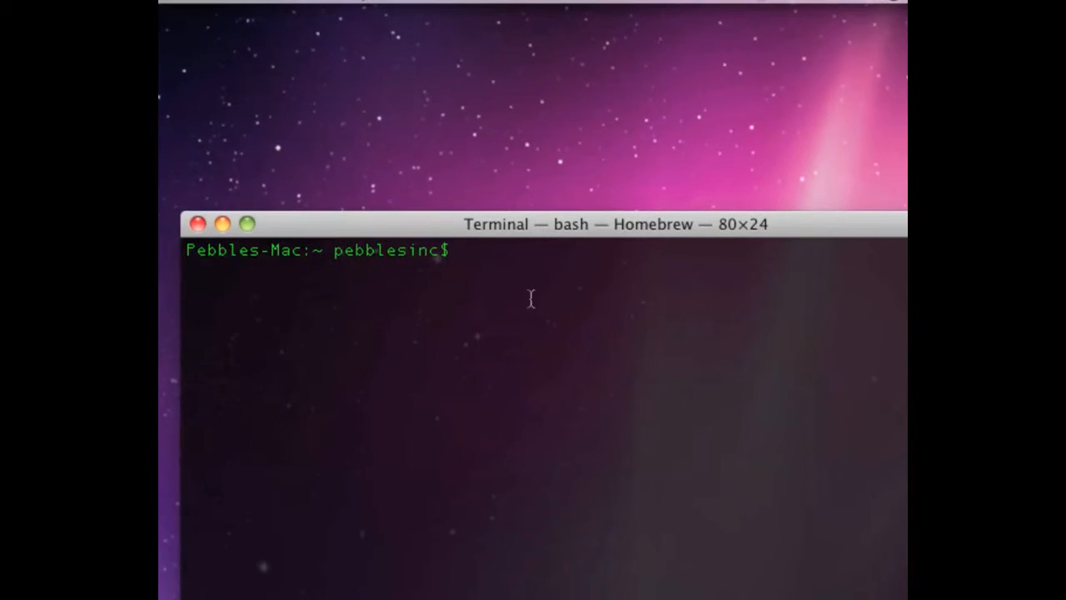
Step: Start the bc calculator from the shell
text(b)
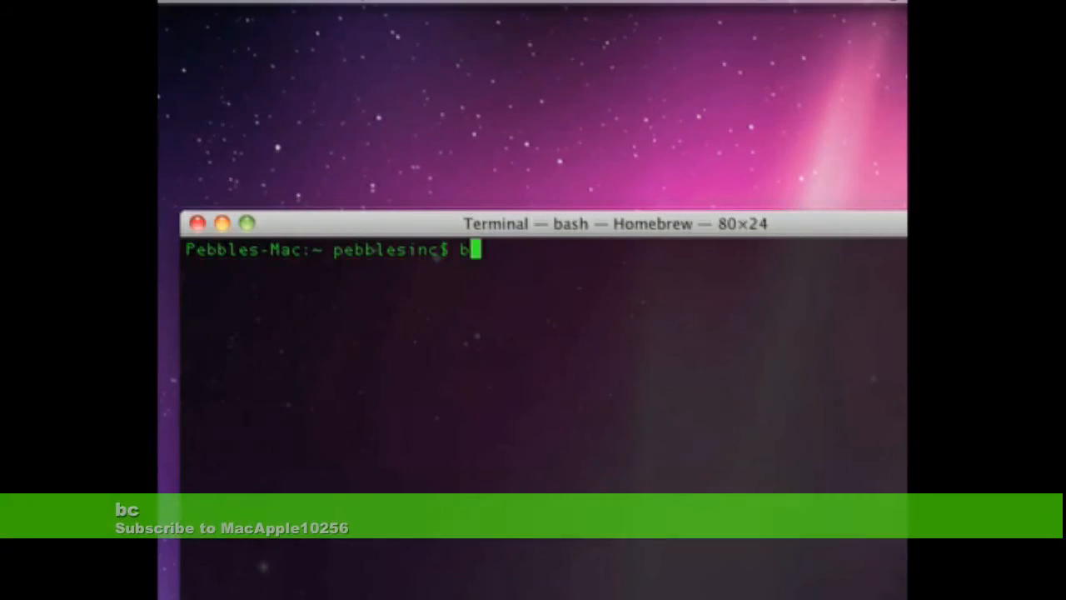
key(Return)
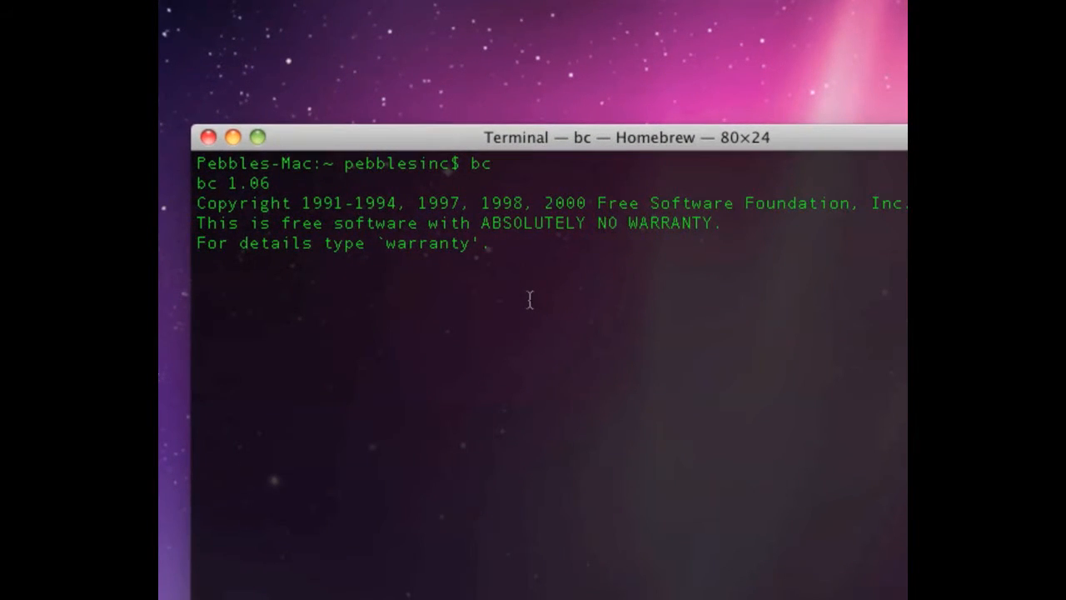
Step: Evaluate 3+3+(6^7*8) in bc, giving 2239494
text(3+)
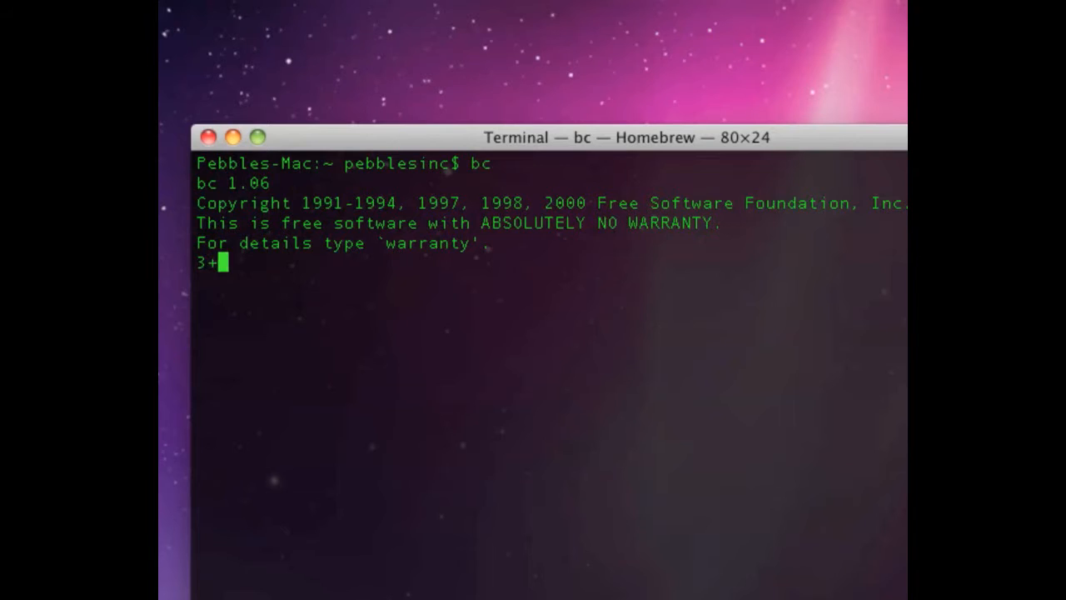
text(3+)
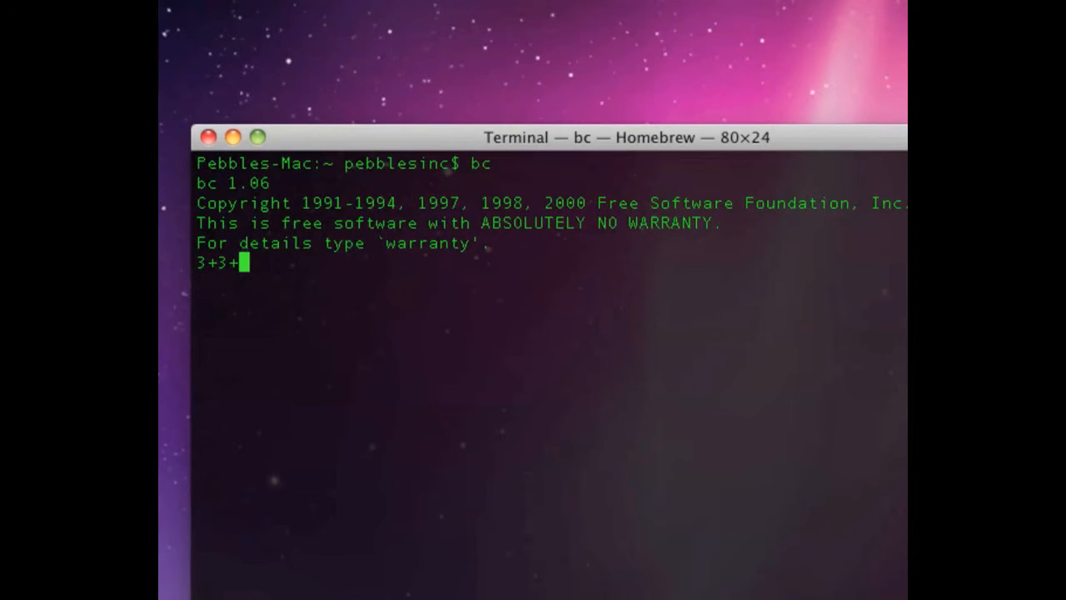
text((^)
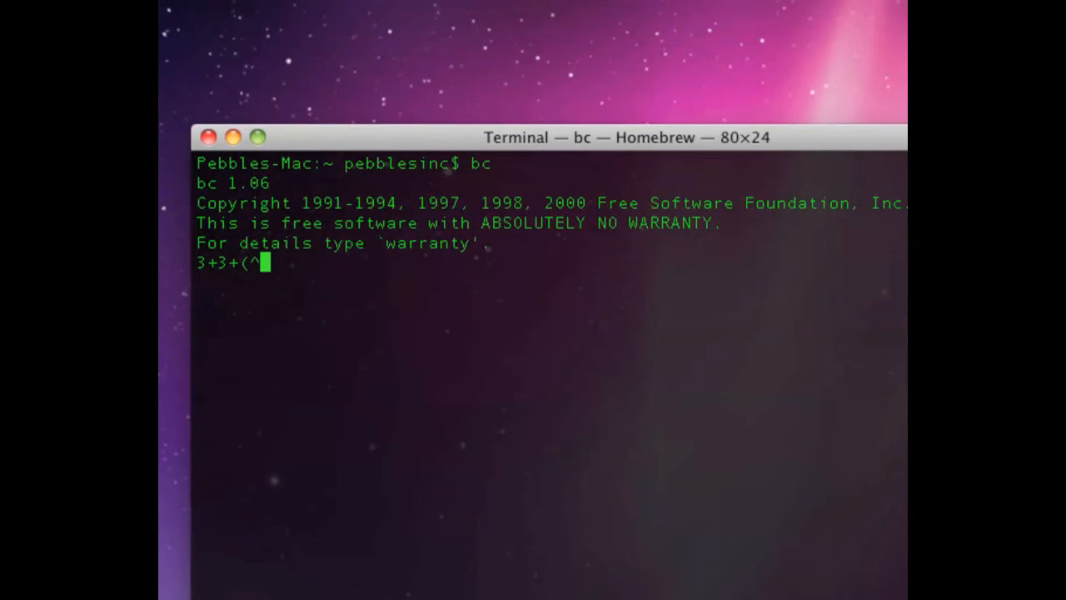
text(6^)
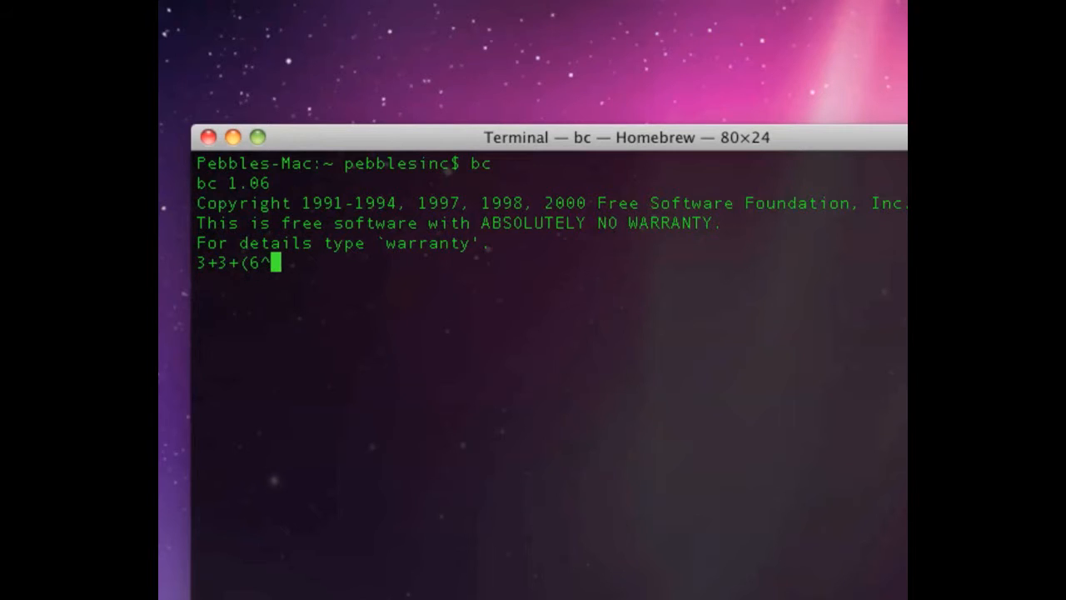
text(7*)
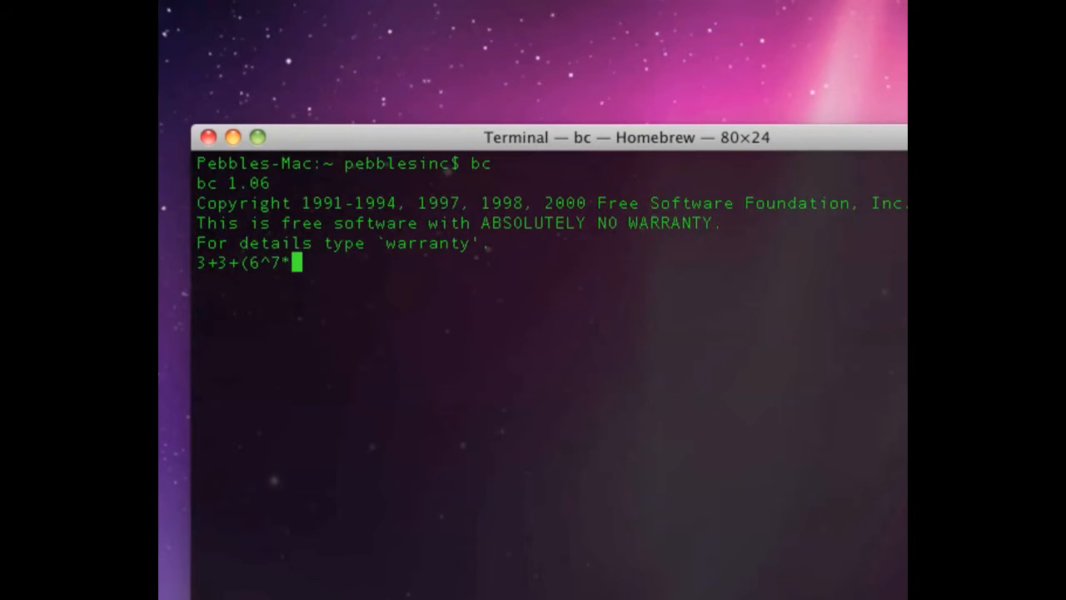
text(8))
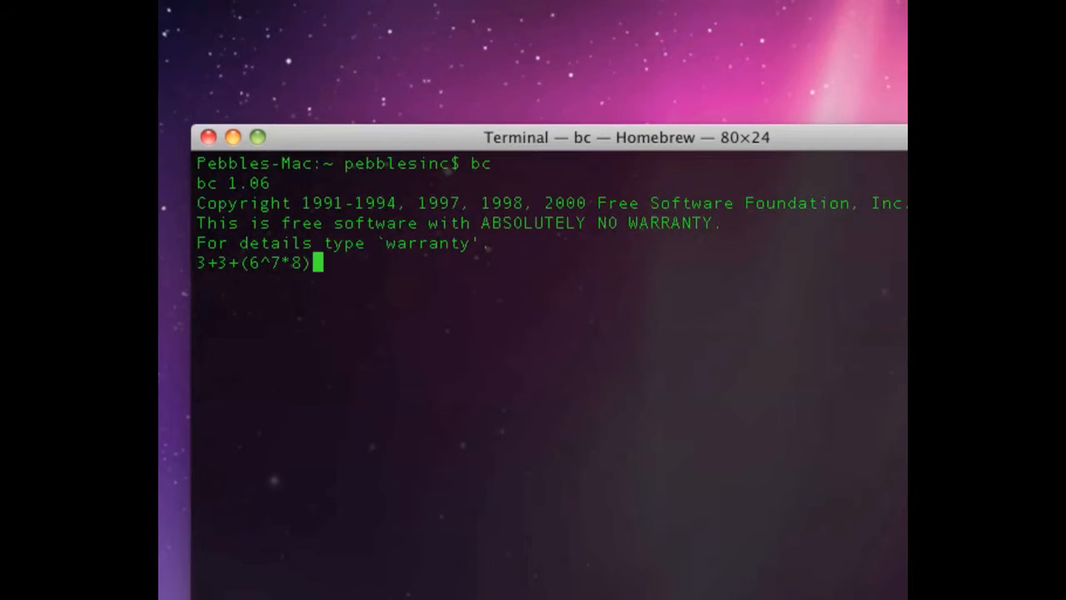
key(Return)
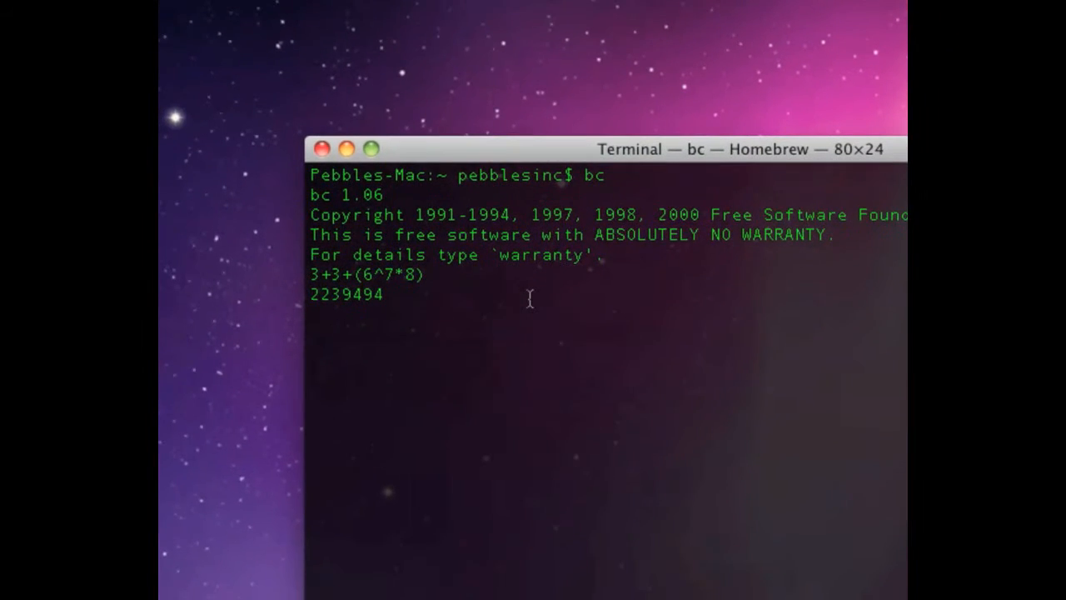
Step: Display bc's GNU warranty text, then quit back to the shell prompt
text(warra)
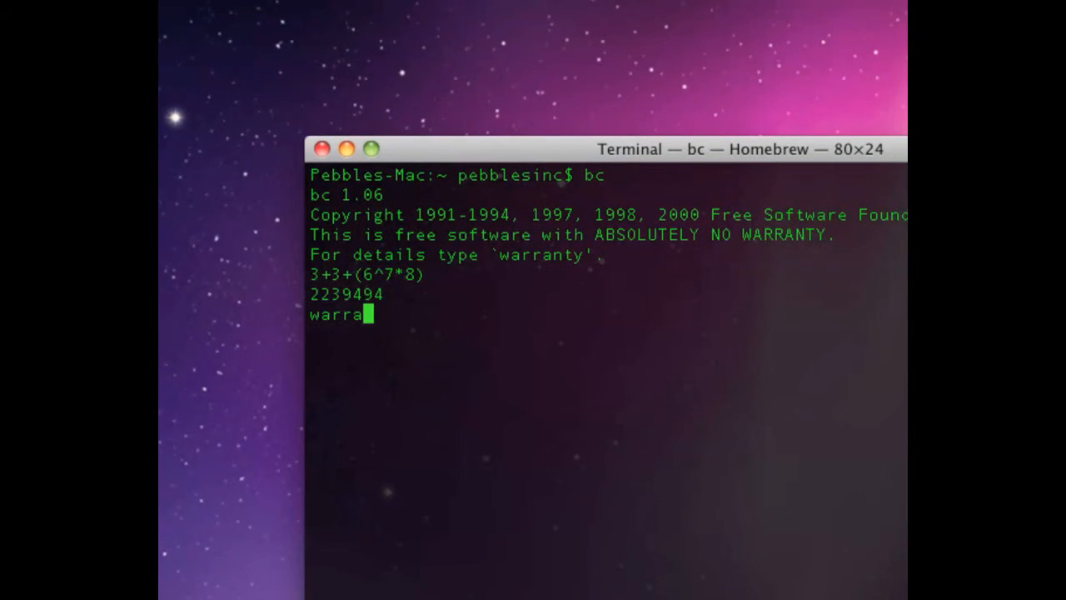
text(nty)
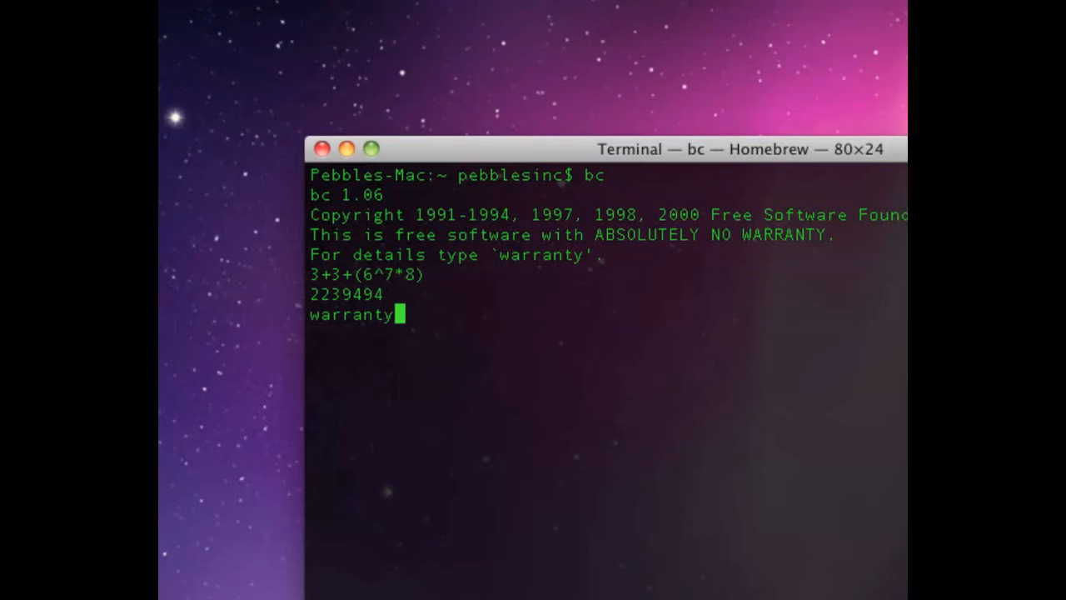
key(Return)
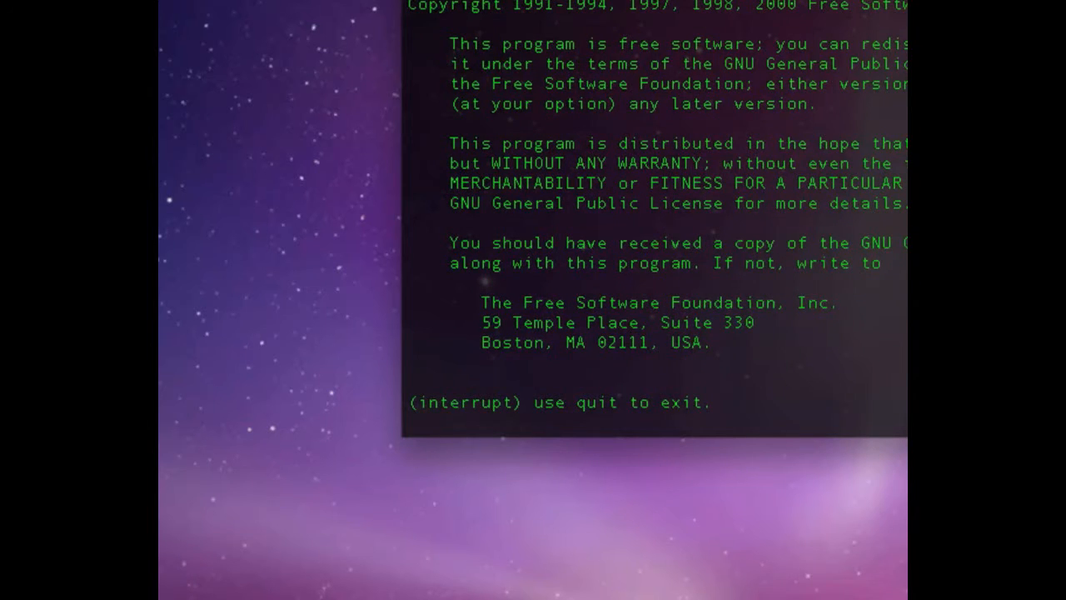
text(quit)
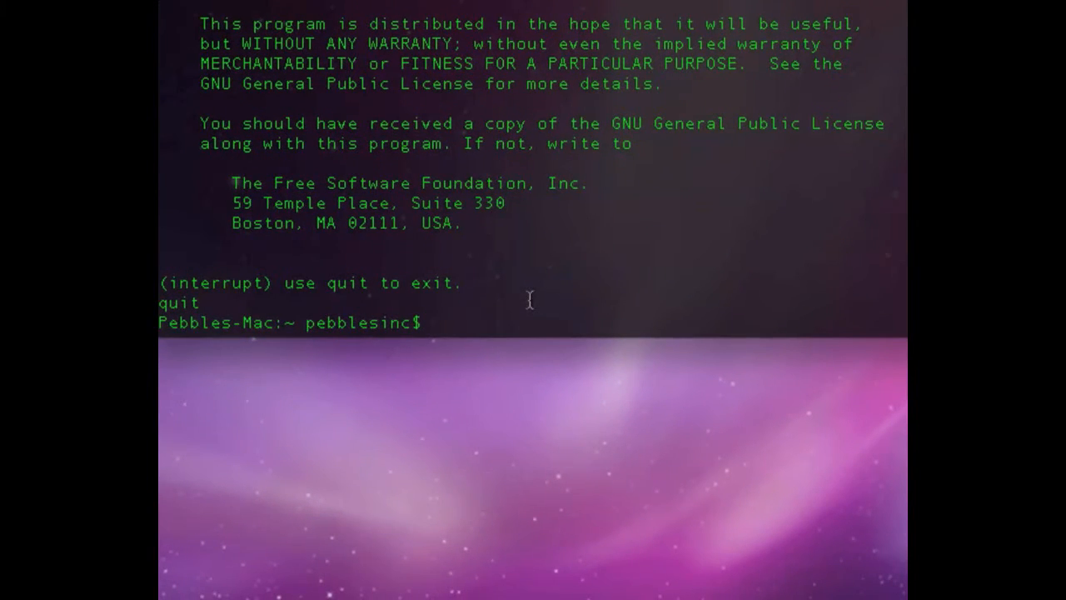
Step: Print the January 2010 calendar with cal, then enter cal -j at the prompt
text(cal)
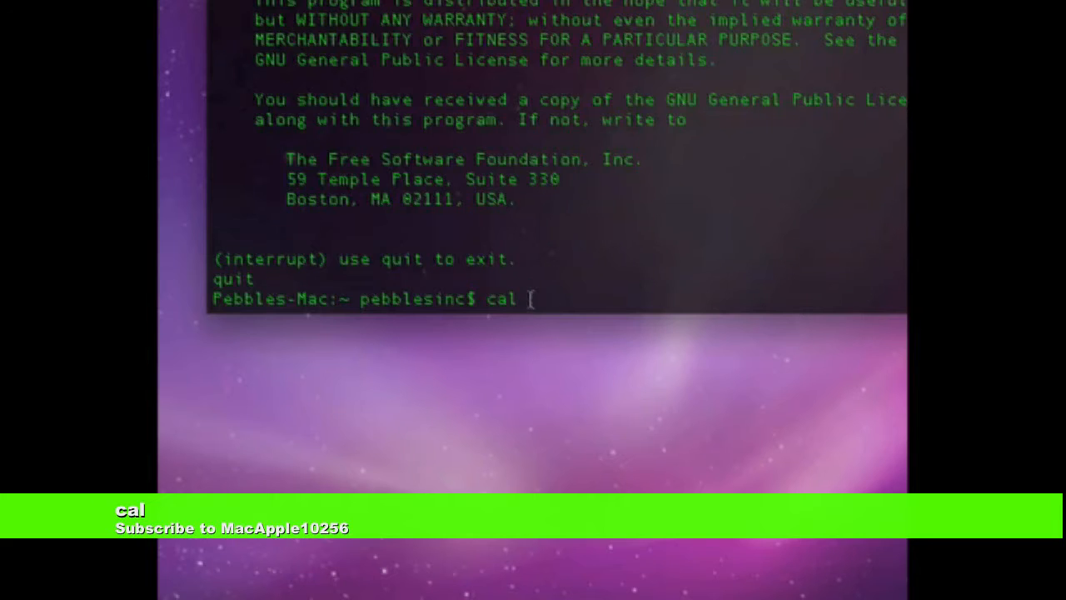
key(Return)
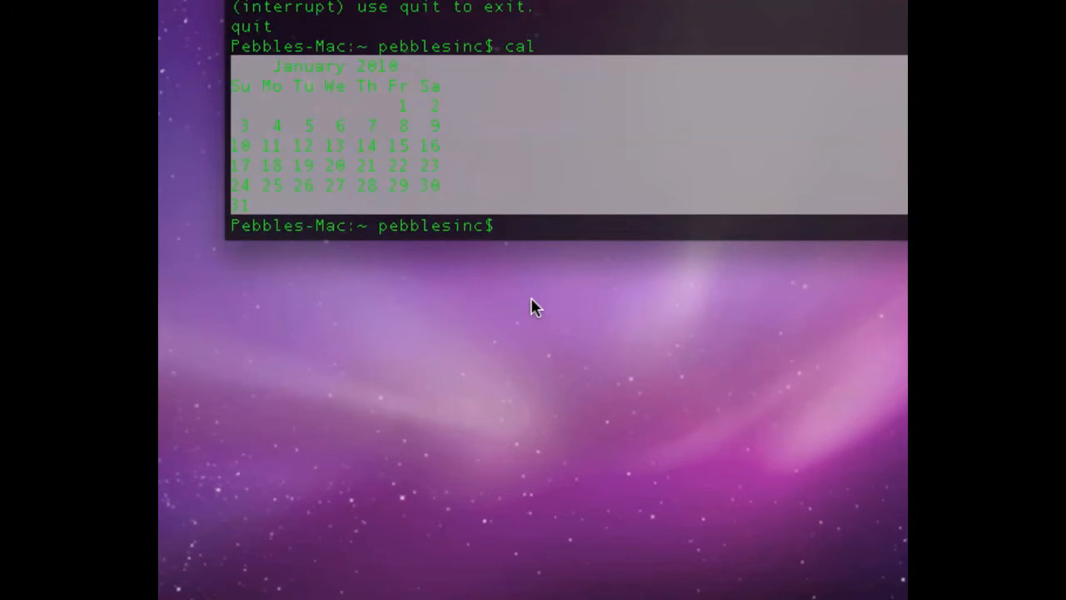
text(cal)
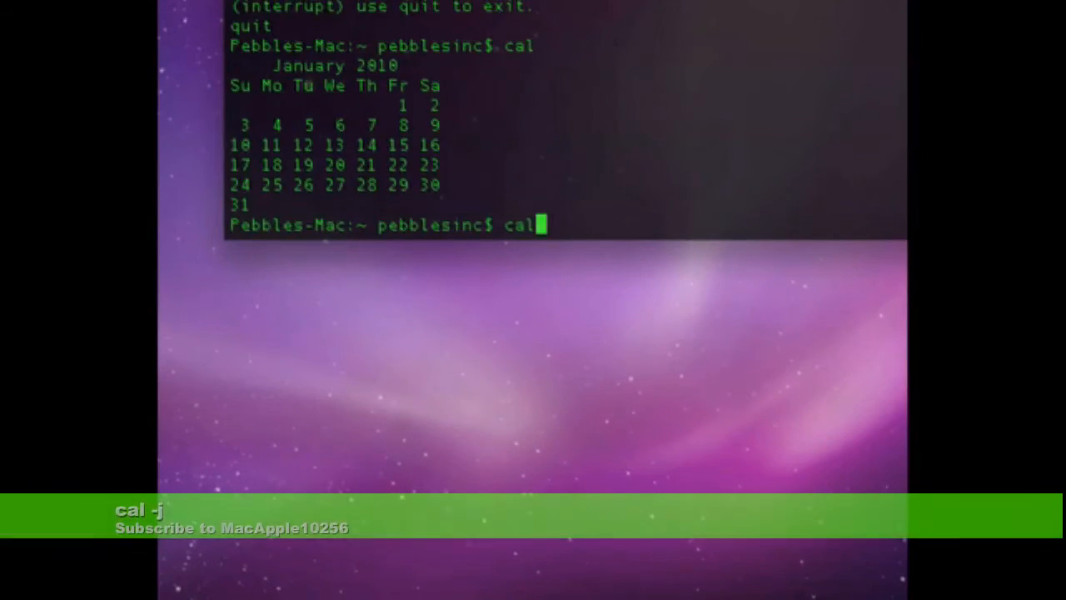
text(-j)
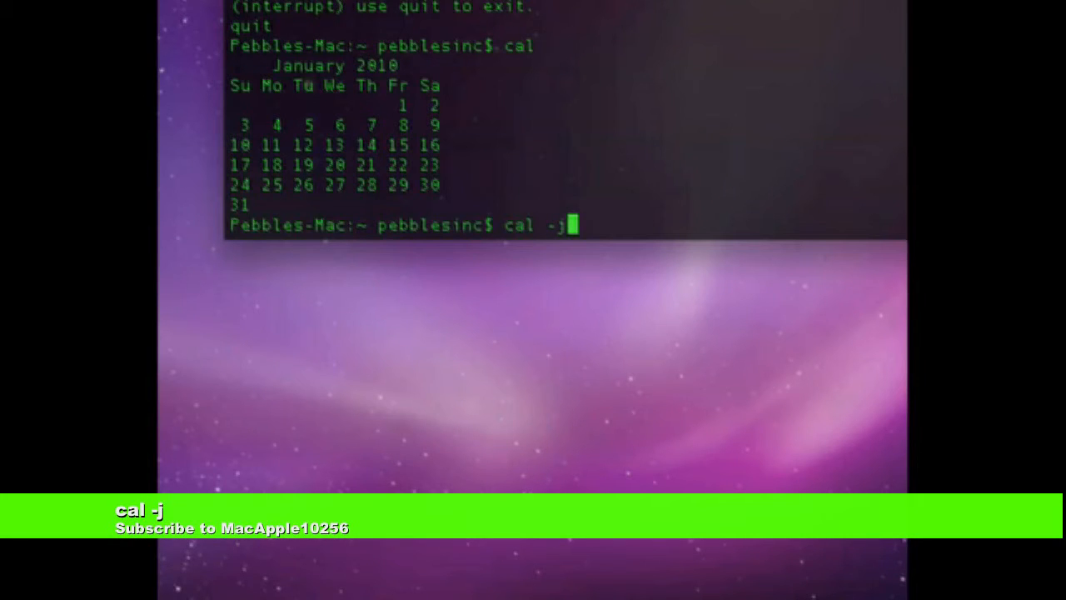
Step: Show January 2010 with Julian day numbers, then the full 2010 year with cal -y
key(Return)
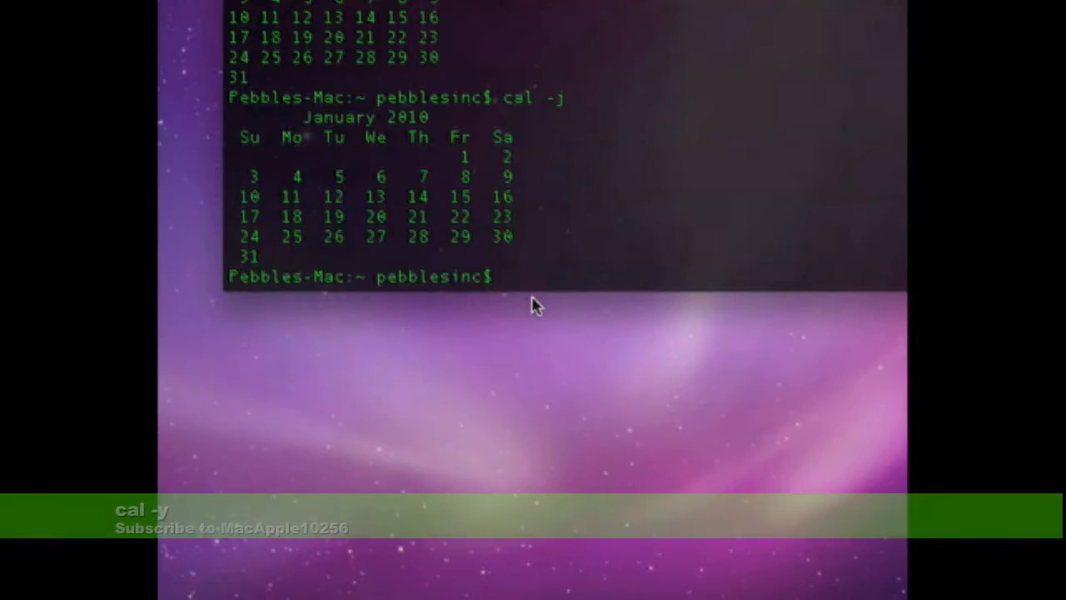
text(cal -y)
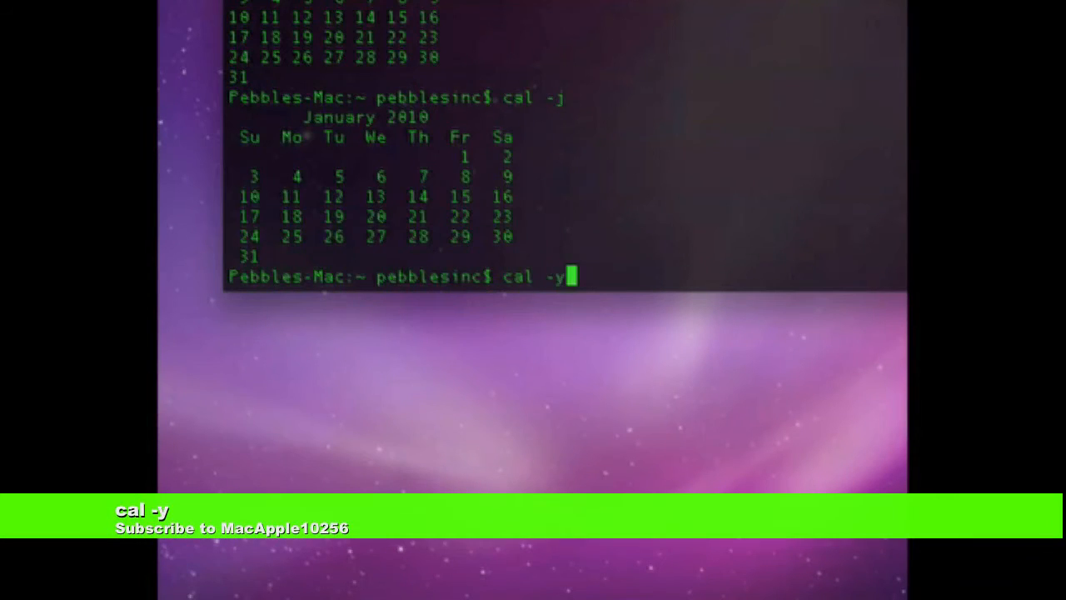
key(Return)
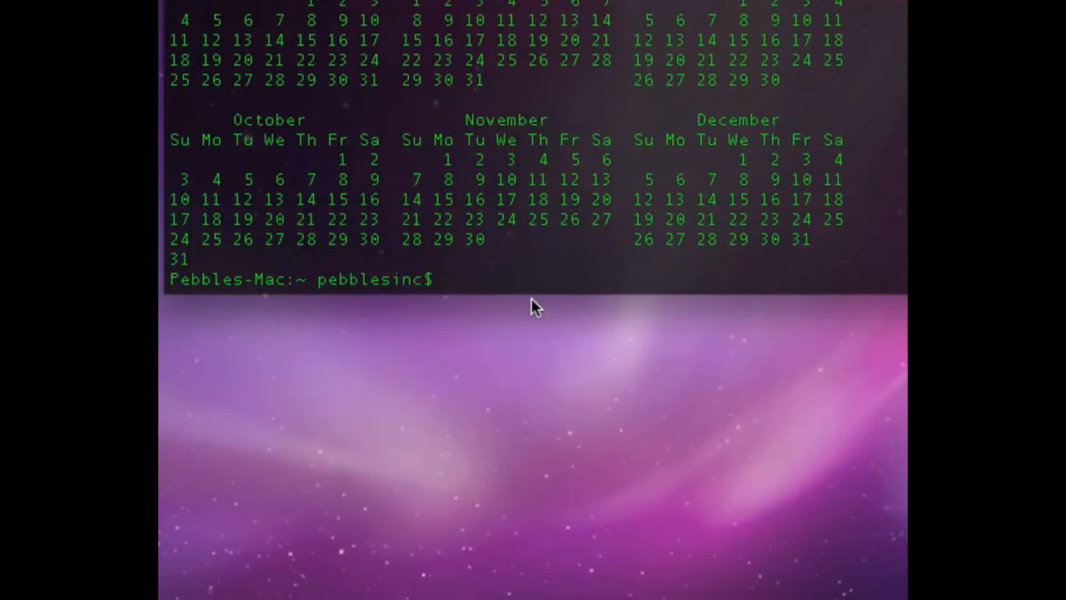
Step: Show the whole 2010 year calendar with Julian days using cal -jy
text(cal -)
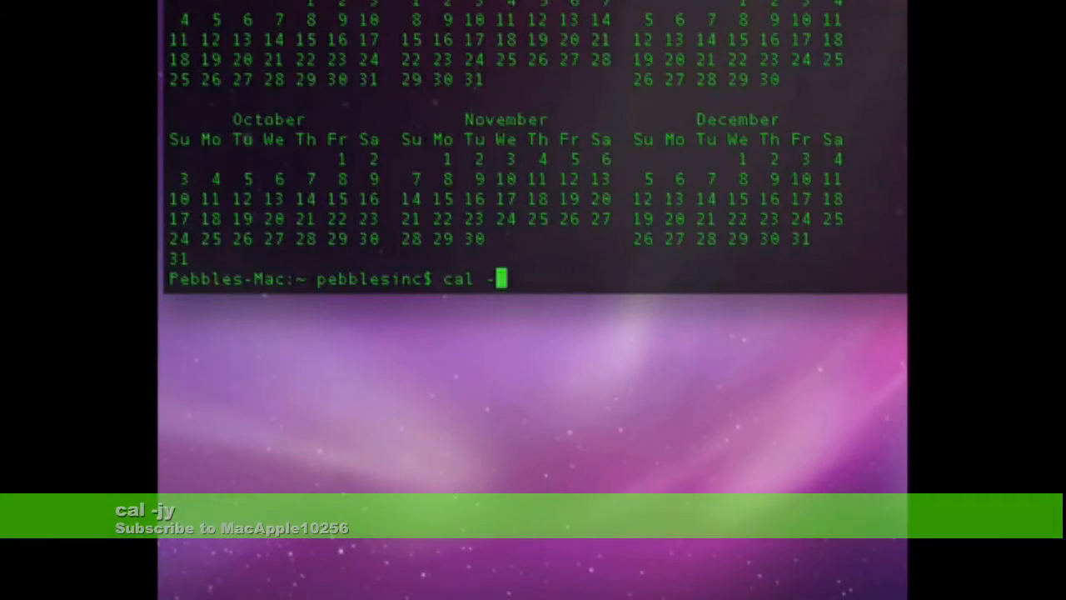
key(Return)
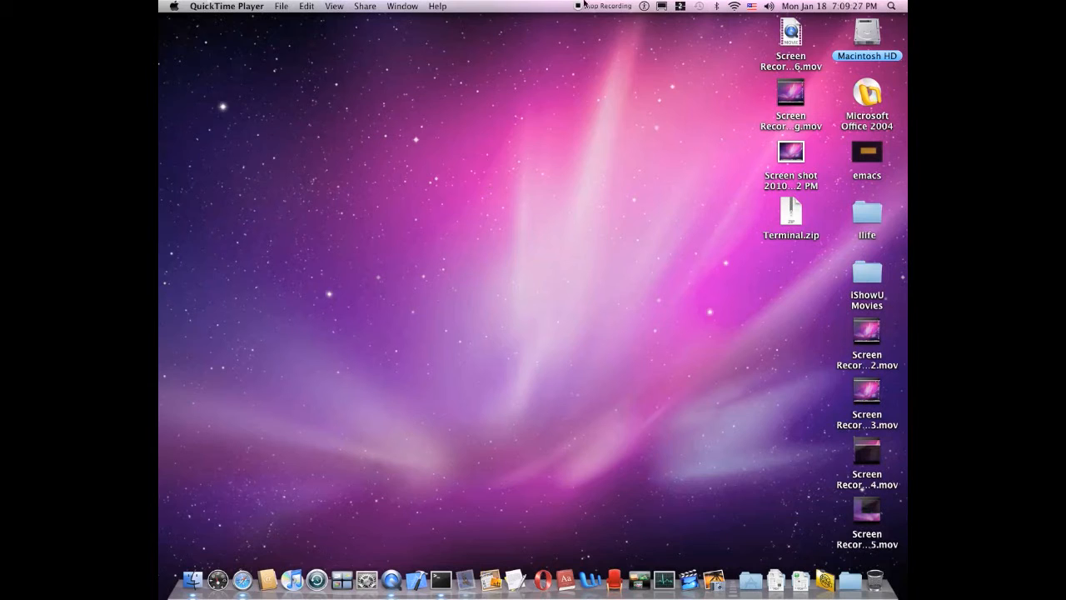
mouse_move(486, 213)
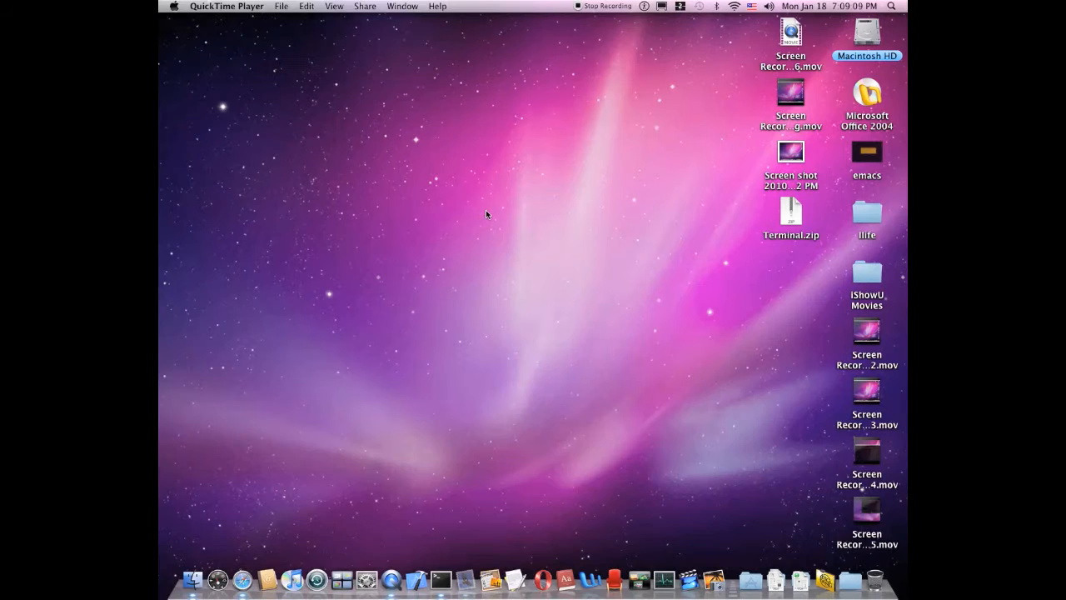